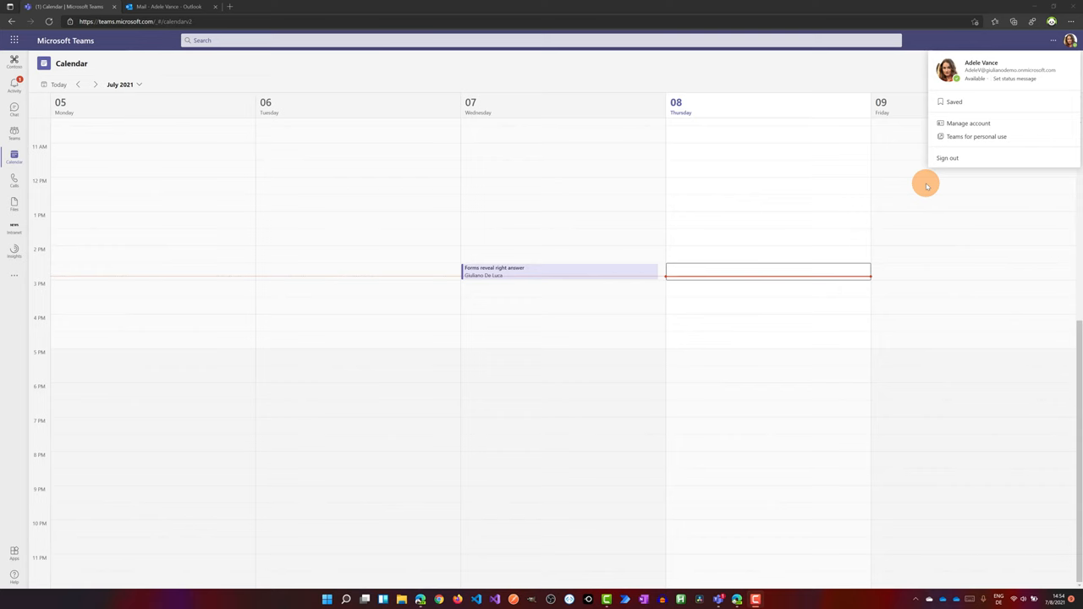
pyautogui.moveTo(886, 88)
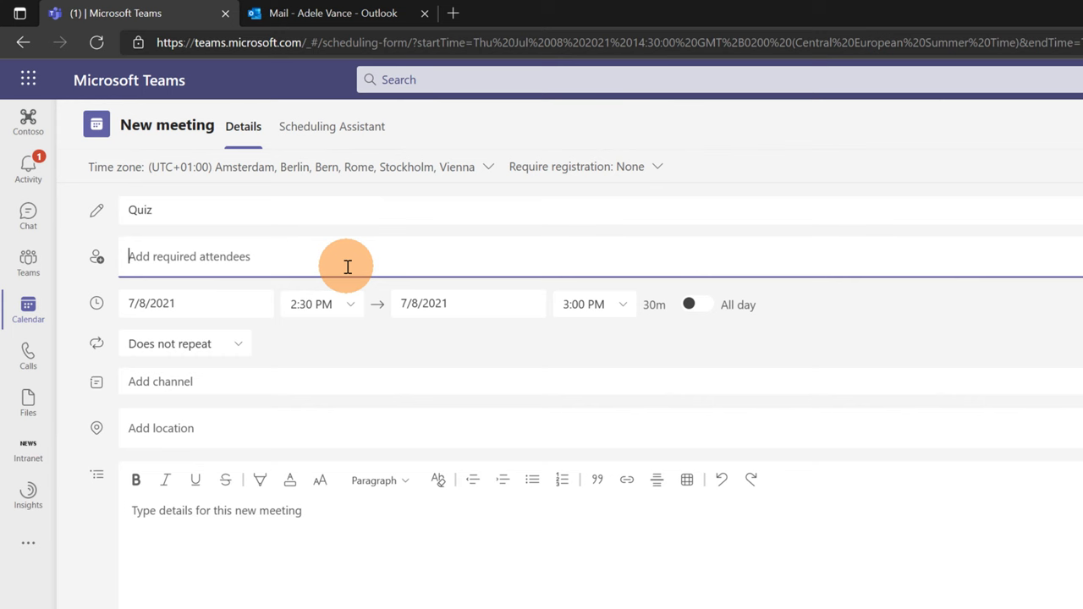
# - Add a required attendee to the Quiz meeting by searching 'die' and save it
pyautogui.write('die')
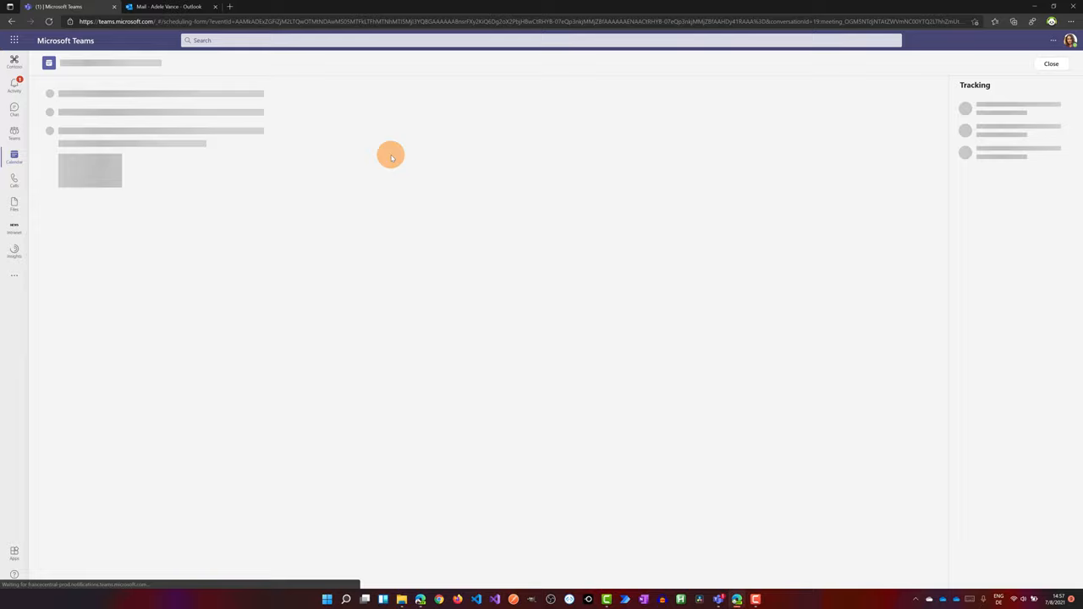
# - Add a new tab to the Quiz meeting using the Forms app as Polls
pyautogui.click(230, 8)
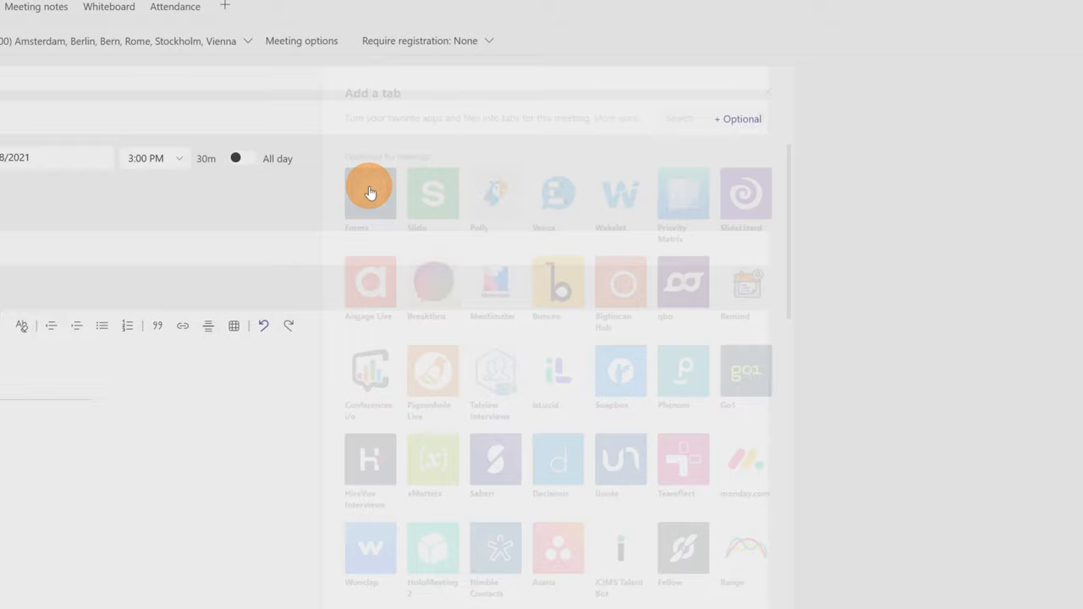
pyautogui.click(368, 190)
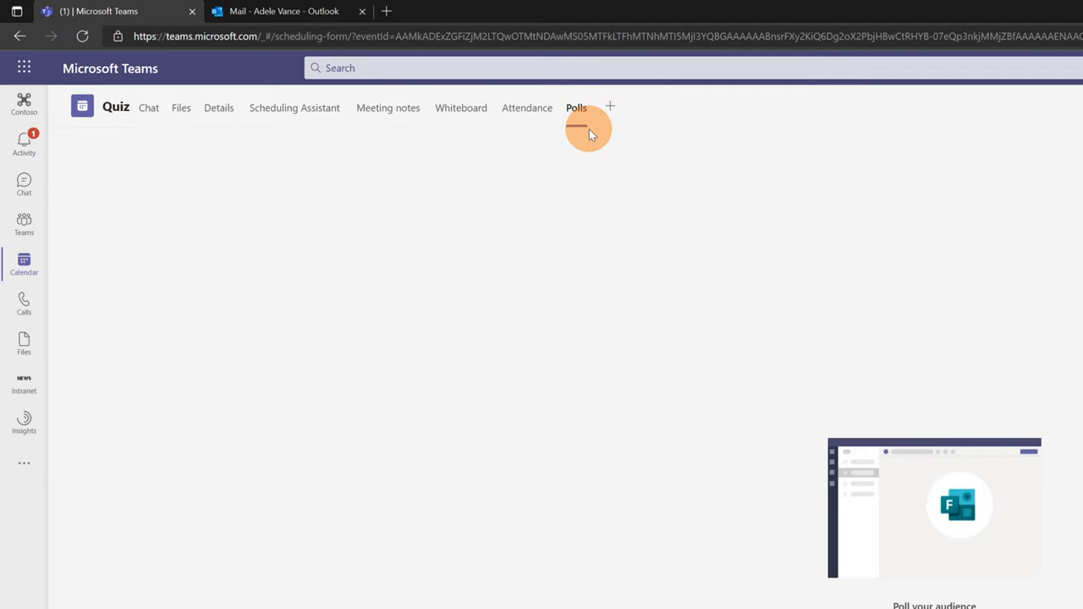
# - Start creating a new poll from the Polls tab to reach the Forms type chooser
pyautogui.click(575, 108)
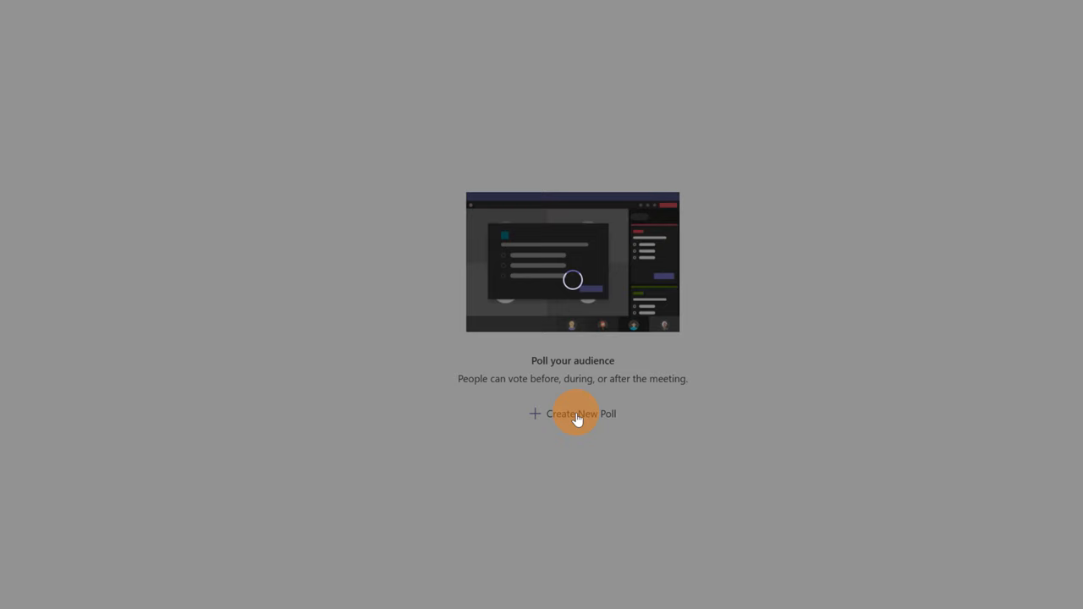
pyautogui.click(582, 413)
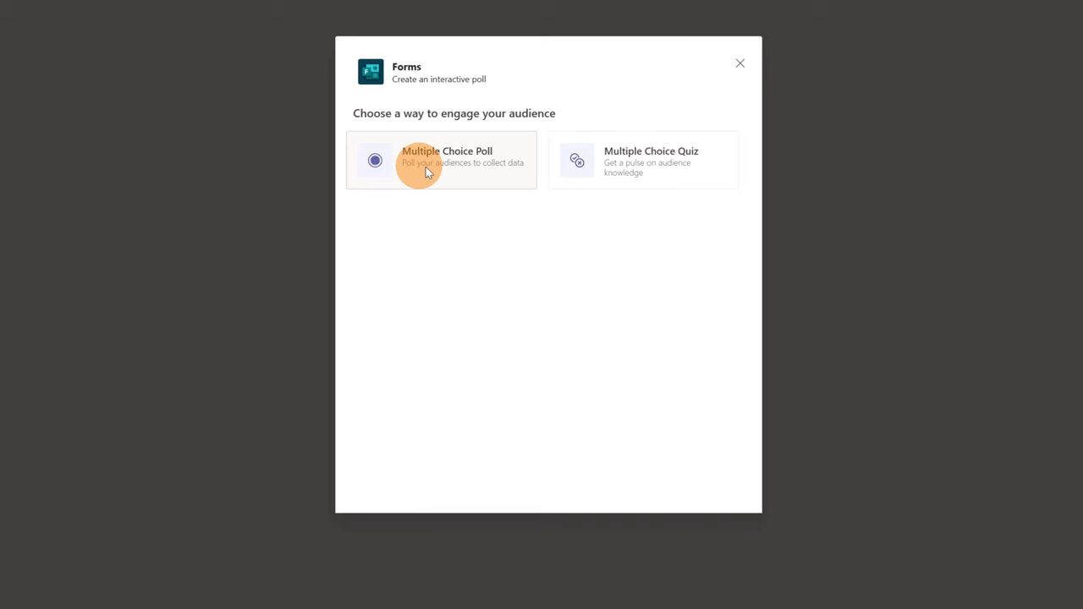
pyautogui.moveTo(660, 169)
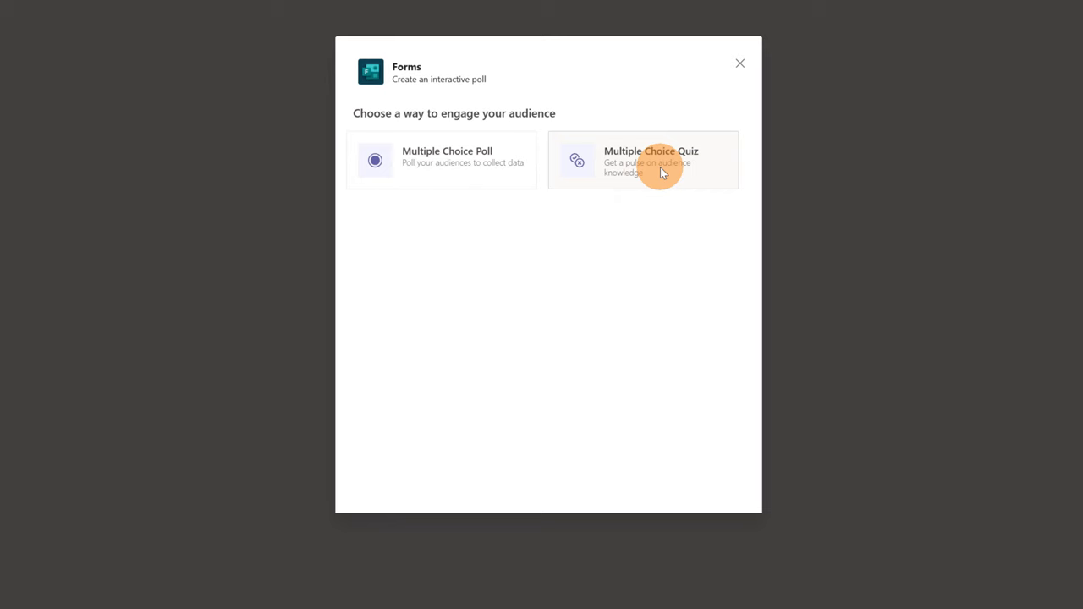
# - Create a Multiple Choice Quiz asking 'What is the biggest animal in the ocean?'
pyautogui.click(442, 159)
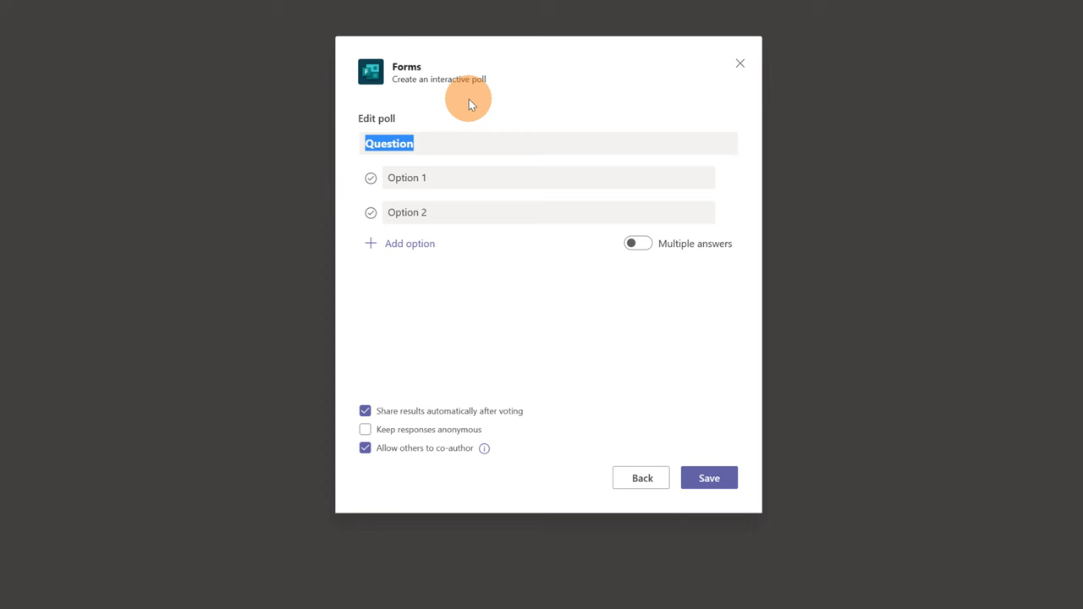
pyautogui.write('What is the biggest animal in the ocean?')
pyautogui.write('Killer Whale')
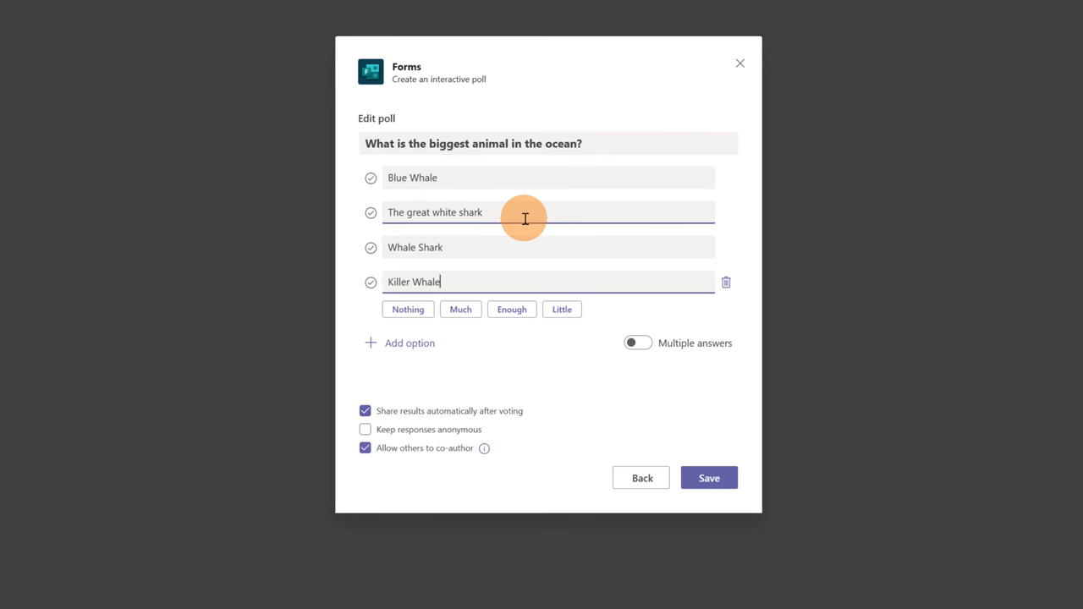
pyautogui.moveTo(371, 210)
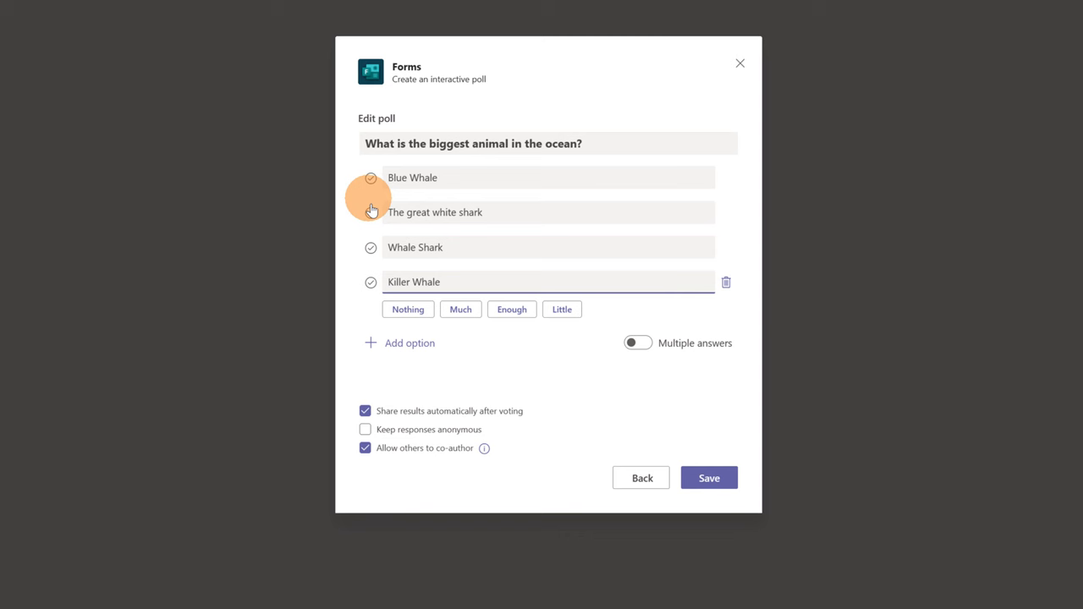
# - Mark Blue Whale correct, leave Multiple answers off, and save the quiz question
pyautogui.click(541, 178)
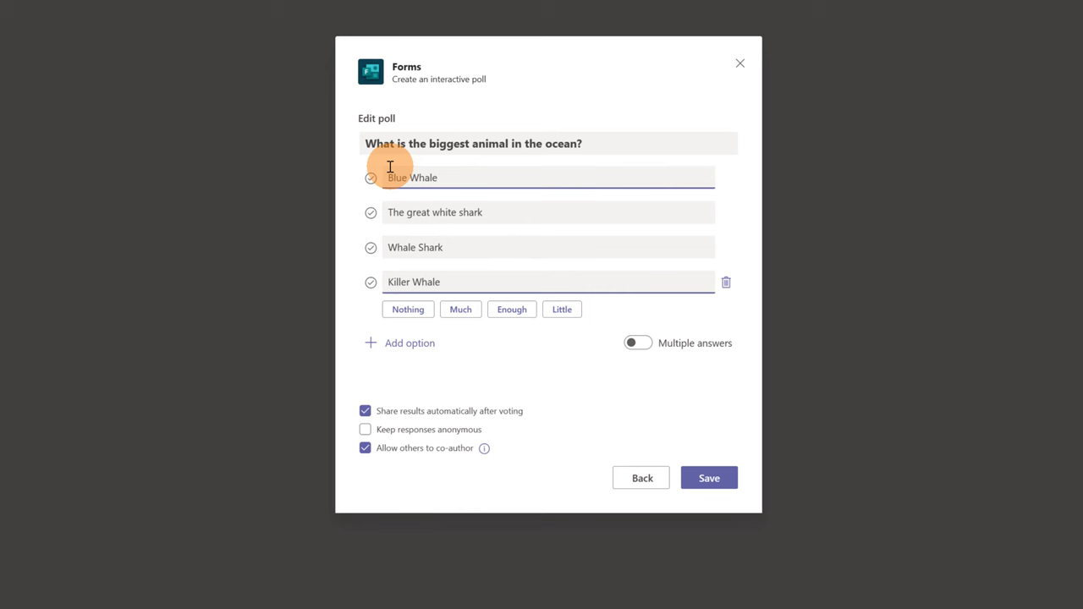
pyautogui.click(371, 178)
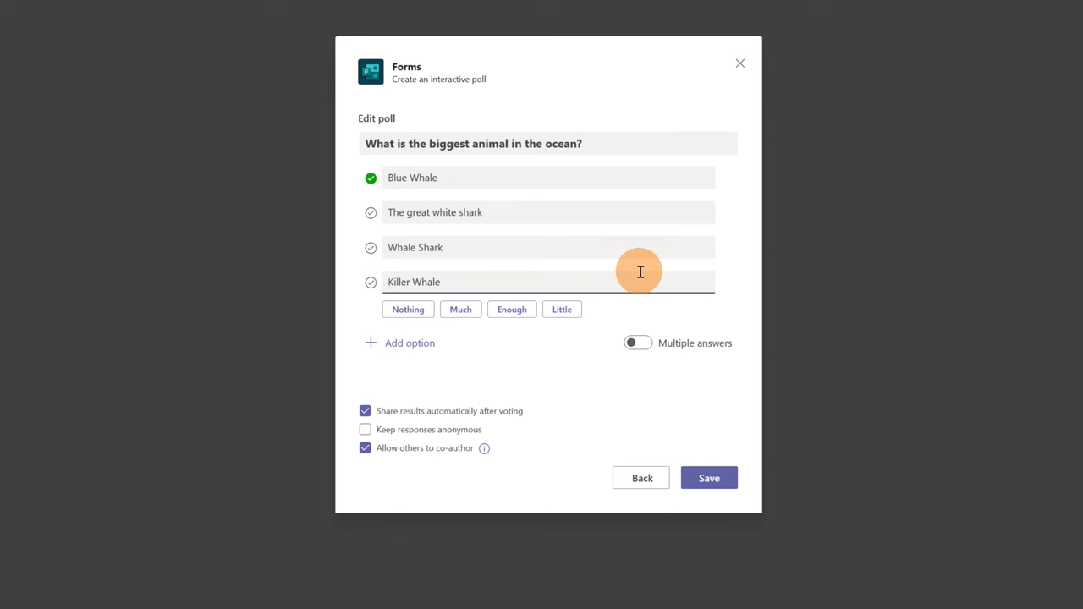
pyautogui.click(636, 341)
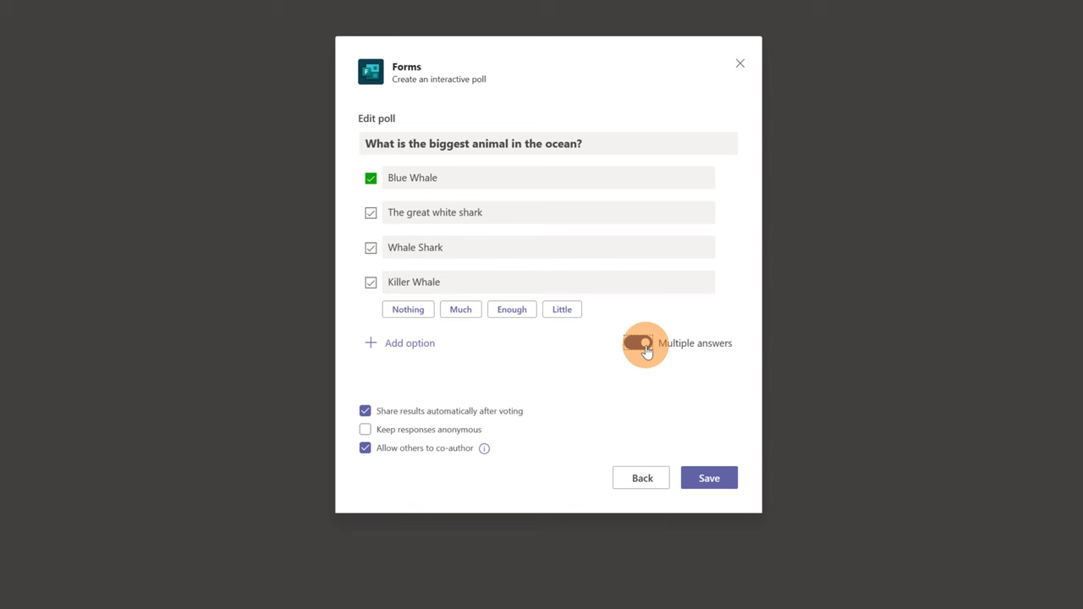
pyautogui.click(638, 341)
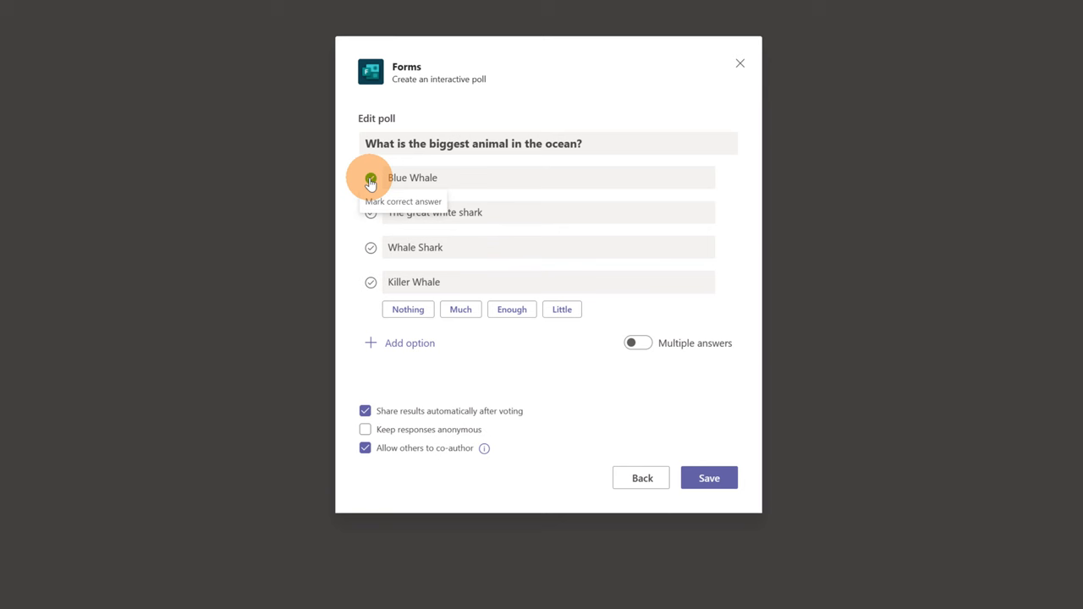
pyautogui.click(370, 178)
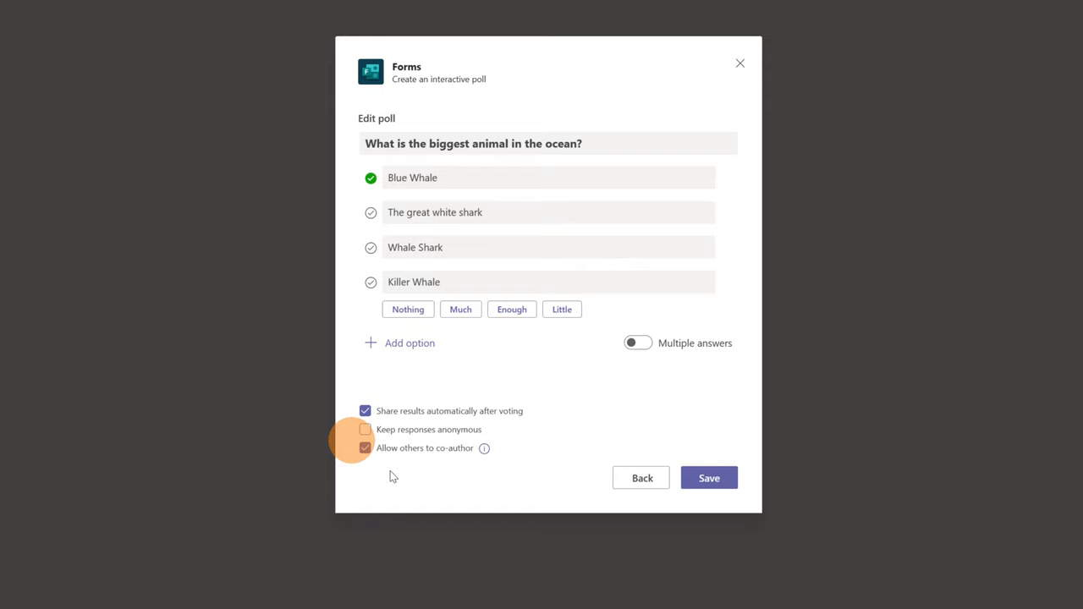
pyautogui.click(709, 477)
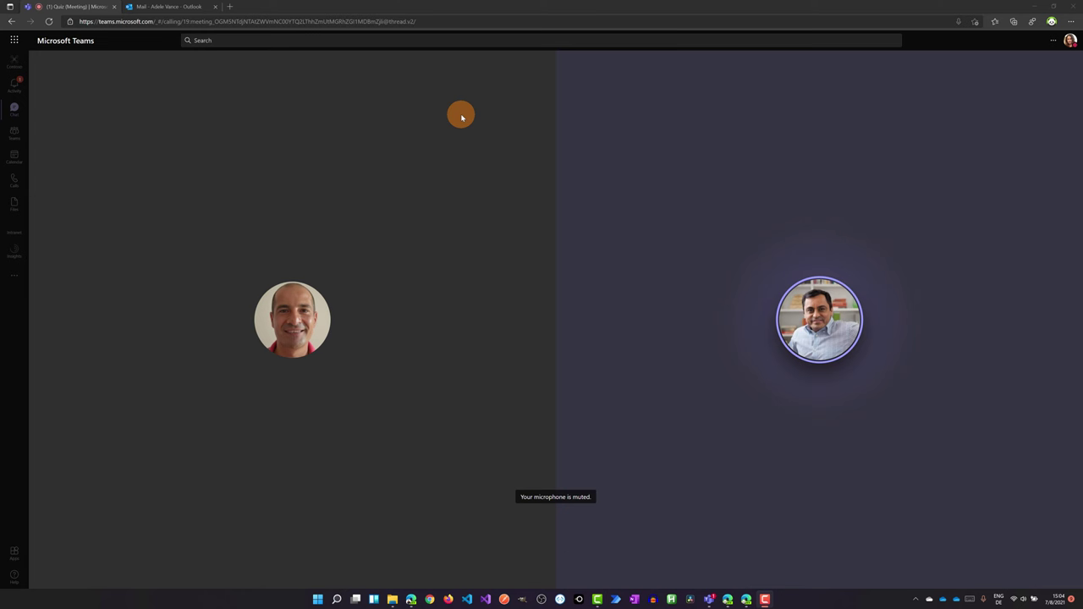
# - Show the Quiz meeting conversation beside the ongoing call
pyautogui.click(14, 132)
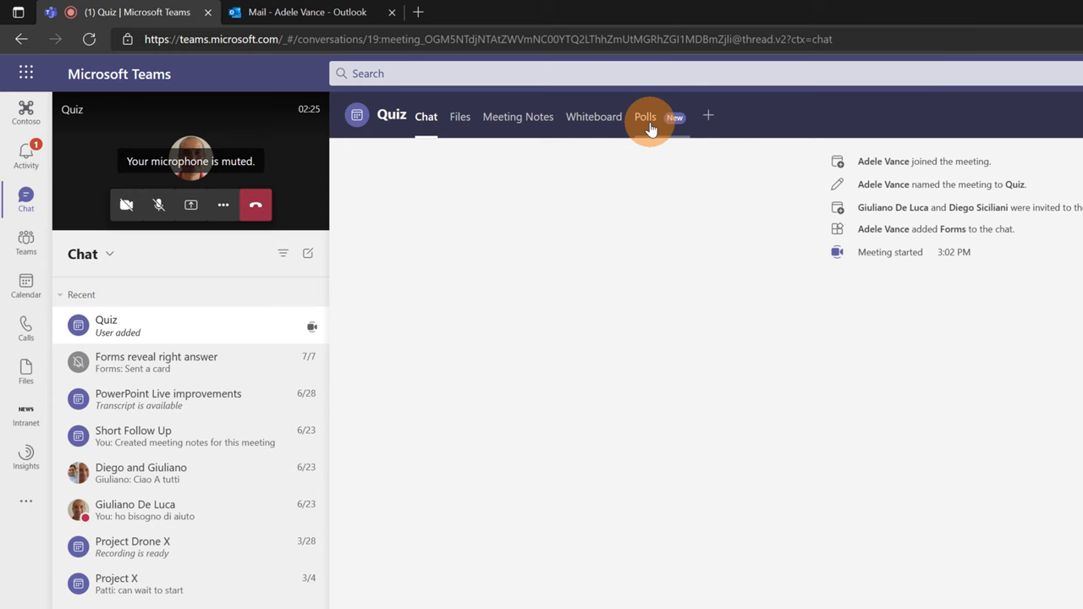
# - Review the draft quiz's Edit/Delete actions in Polls and launch it to participants
pyautogui.click(645, 116)
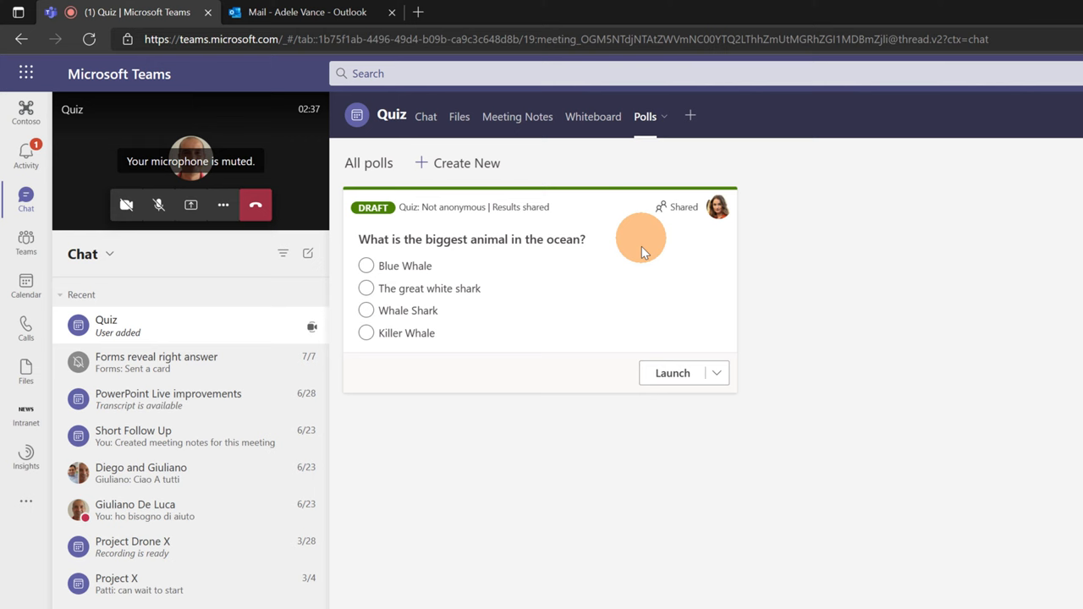
pyautogui.click(716, 374)
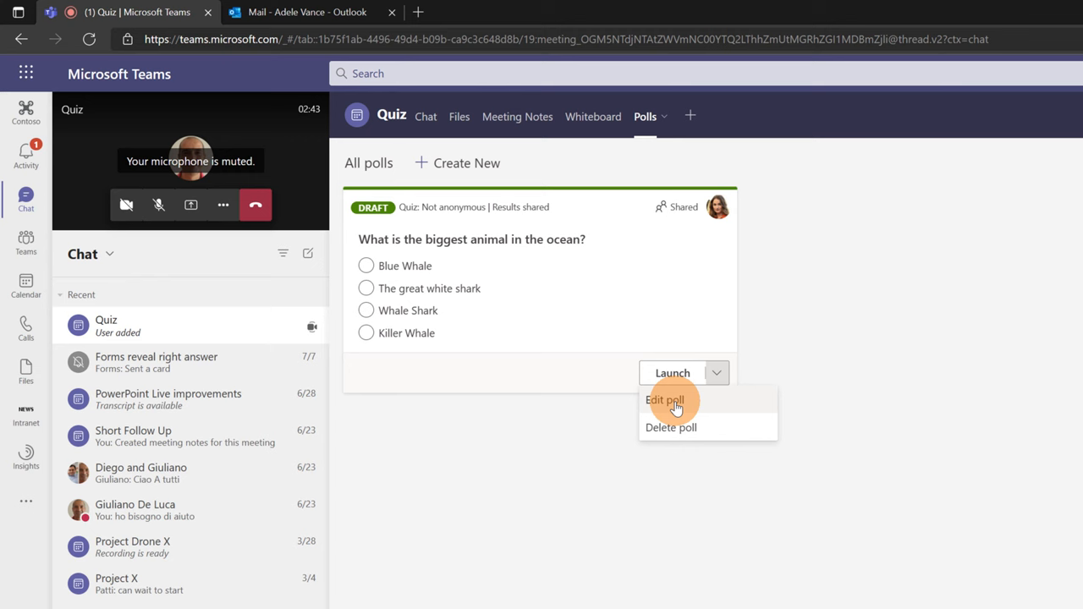
pyautogui.moveTo(671, 443)
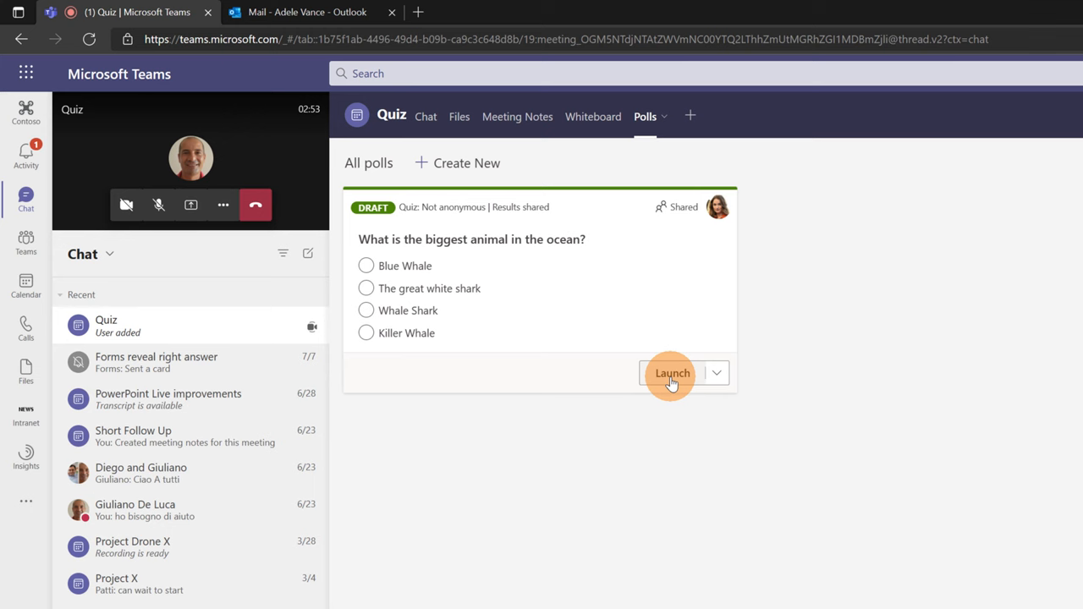
pyautogui.click(671, 374)
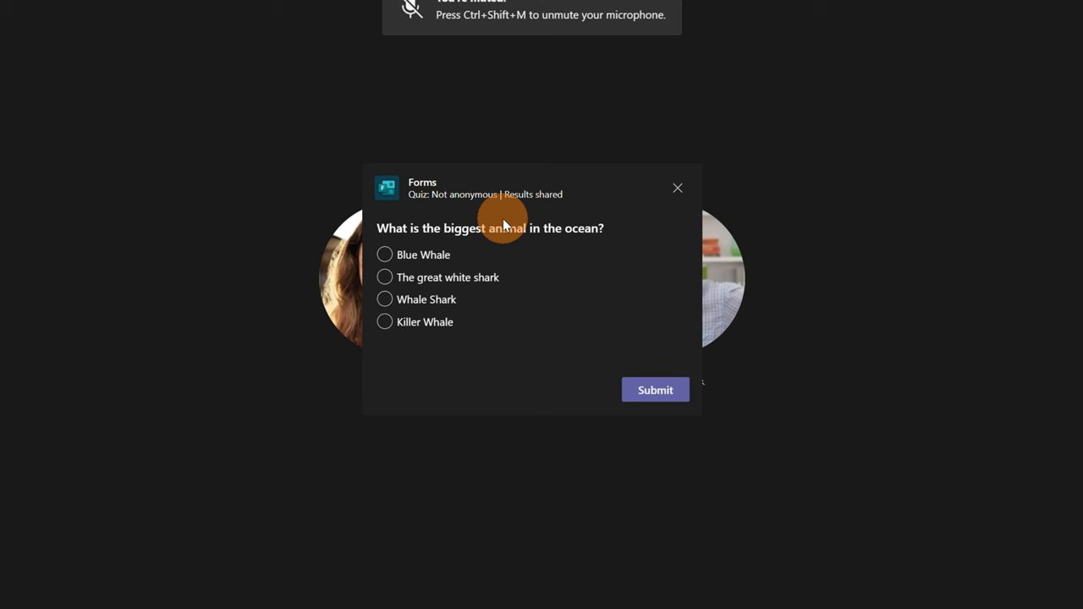
# - Vote Blue Whale in the live quiz, submit, and finish after seeing 100% correct
pyautogui.click(384, 254)
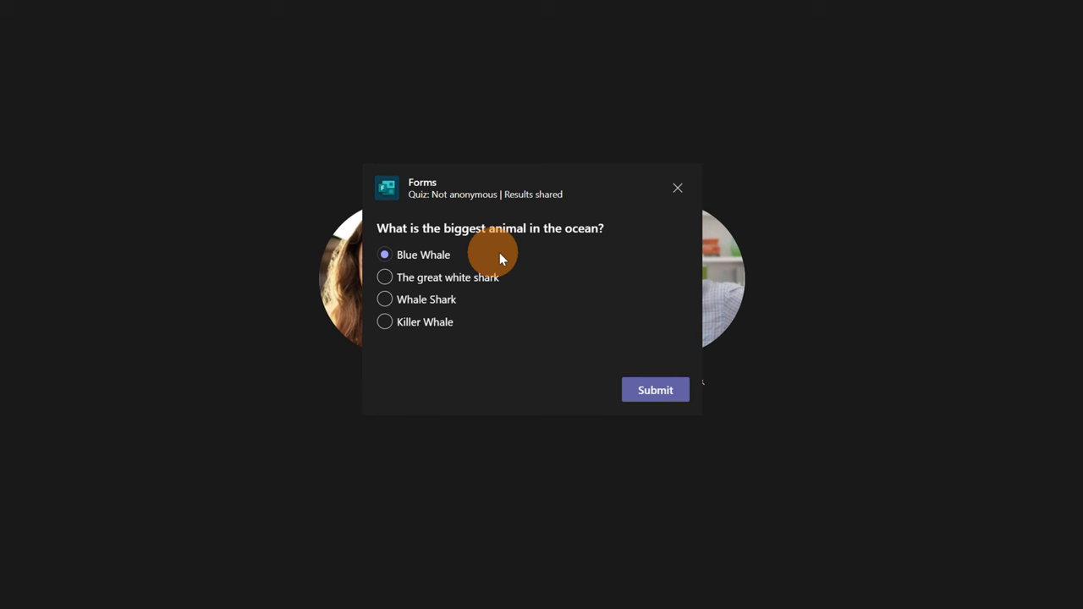
pyautogui.click(655, 389)
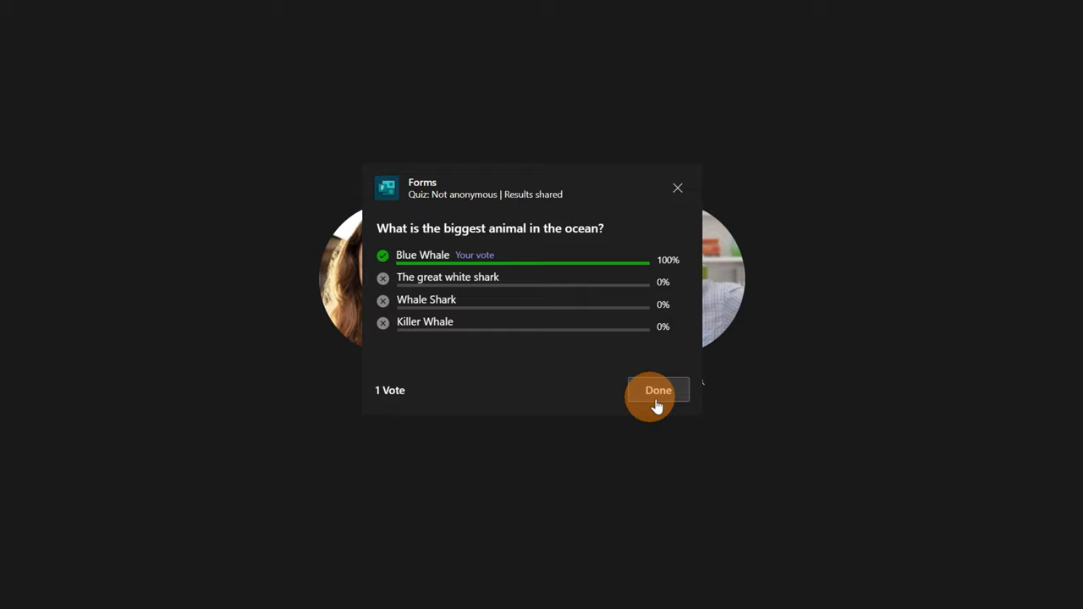
pyautogui.click(658, 389)
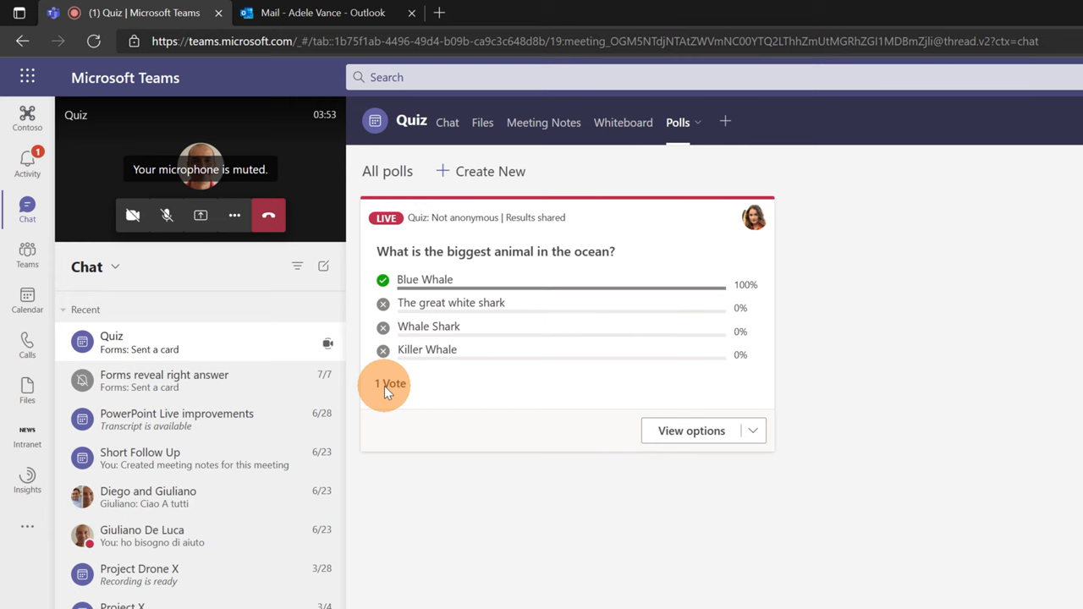
pyautogui.click(691, 431)
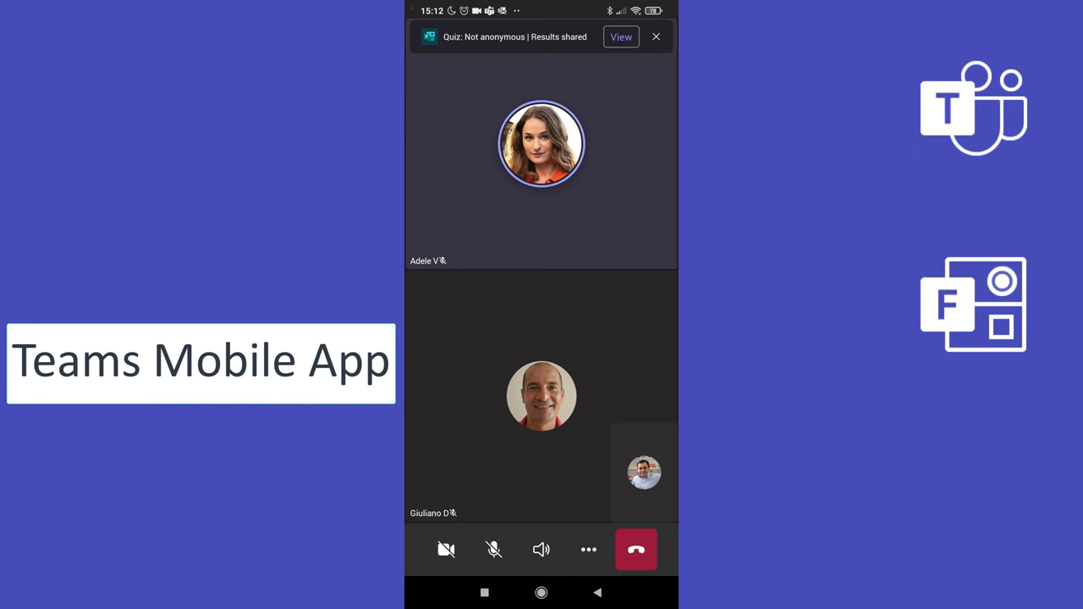
# - On the phone, view the quiz, vote The great white shark and submit it as wrong
pyautogui.click(619, 38)
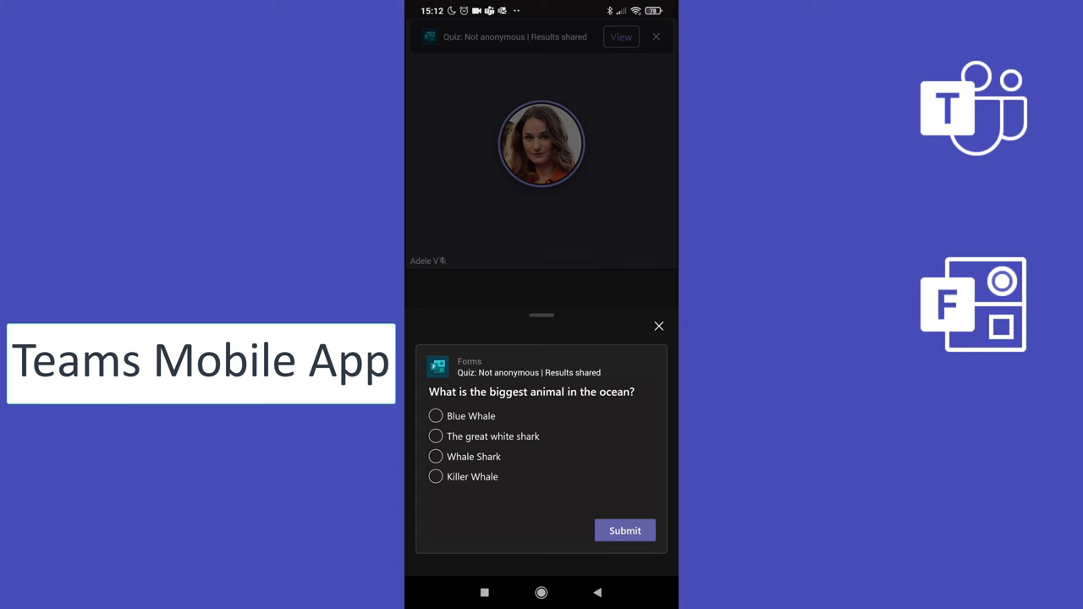
pyautogui.click(435, 436)
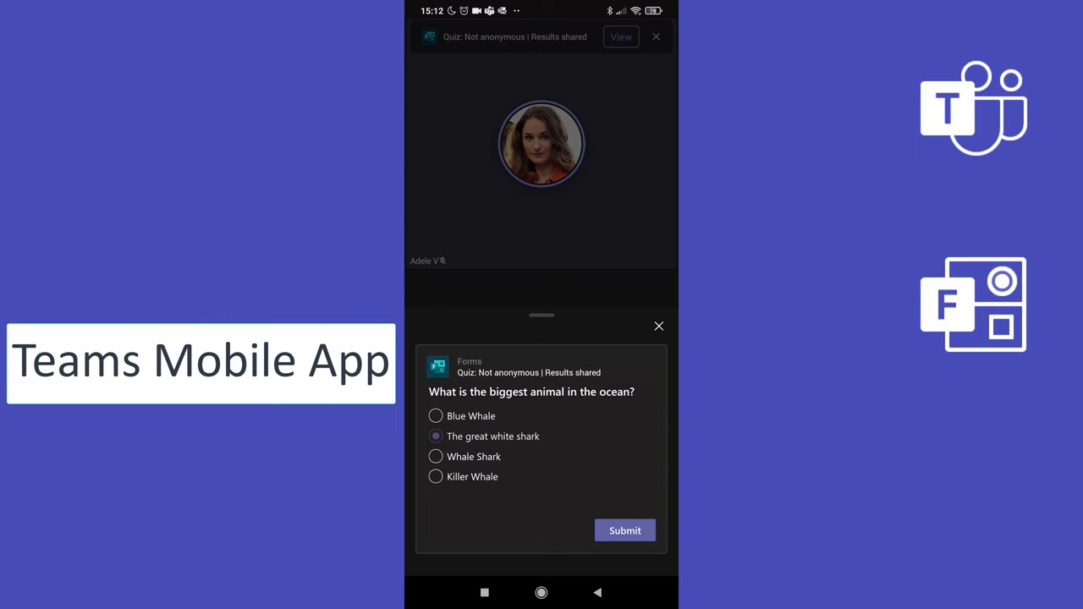
pyautogui.click(624, 531)
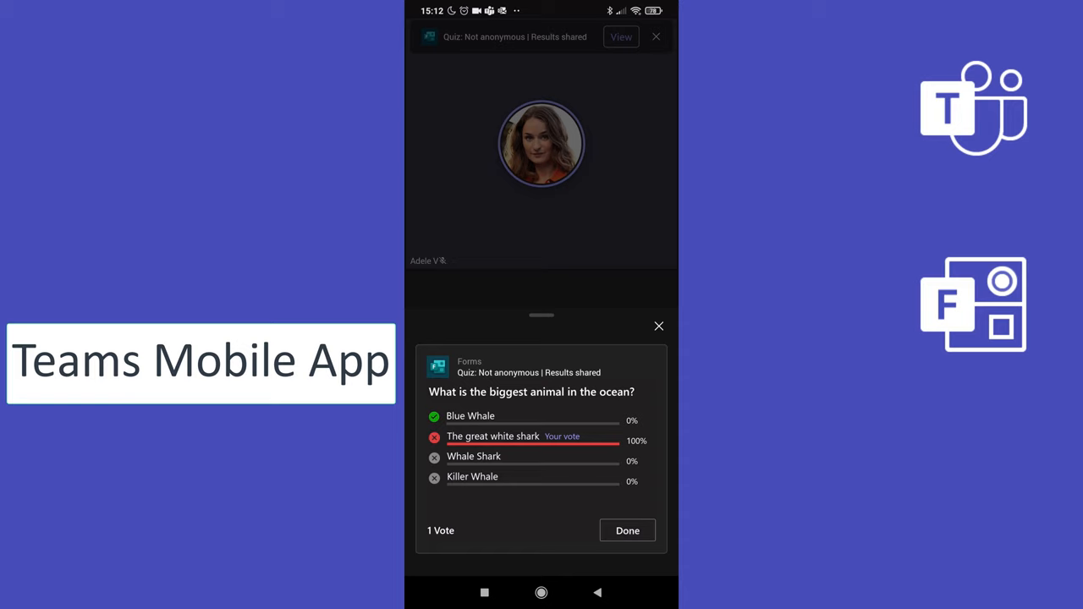